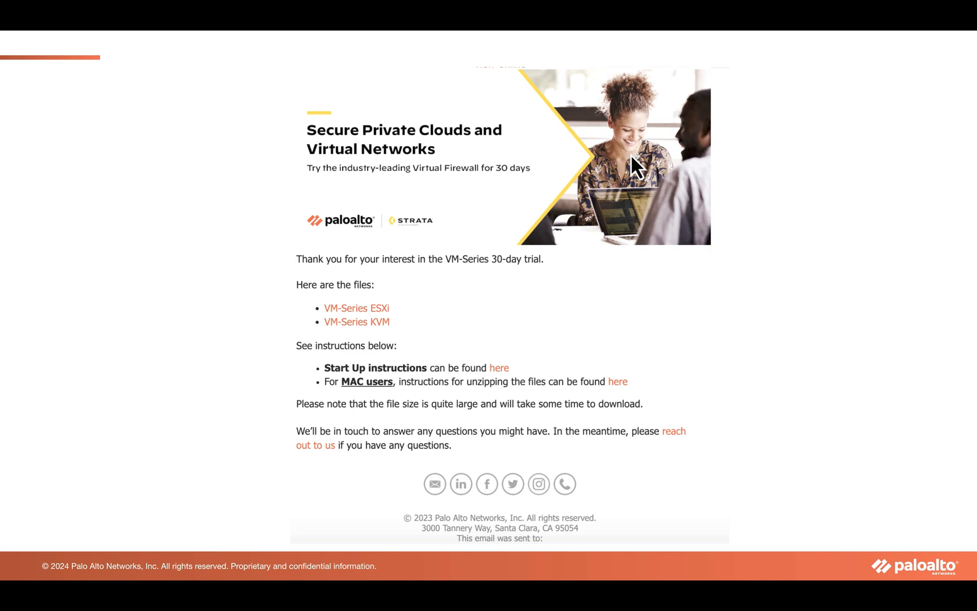
mouse_move(388, 340)
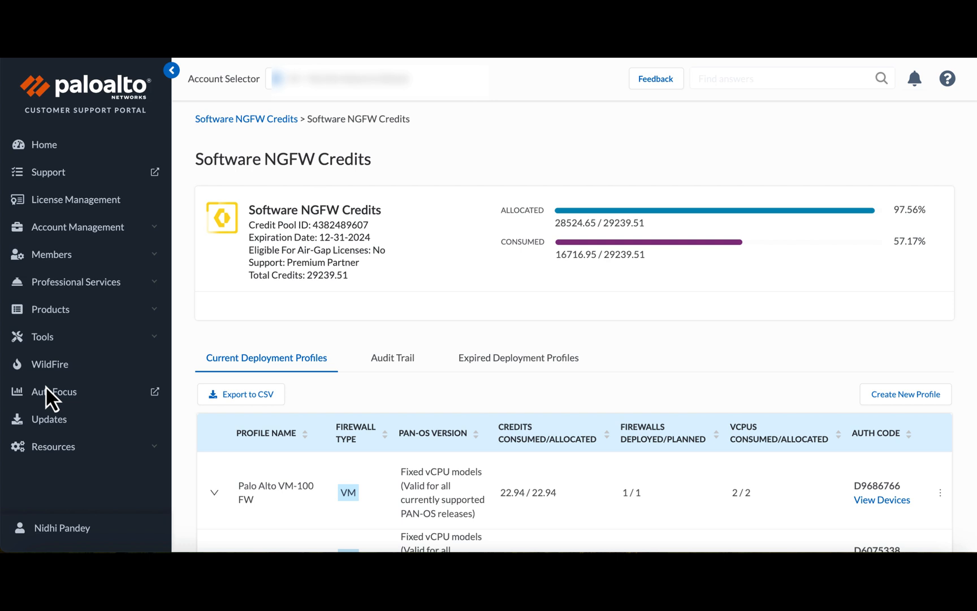
mouse_move(57, 439)
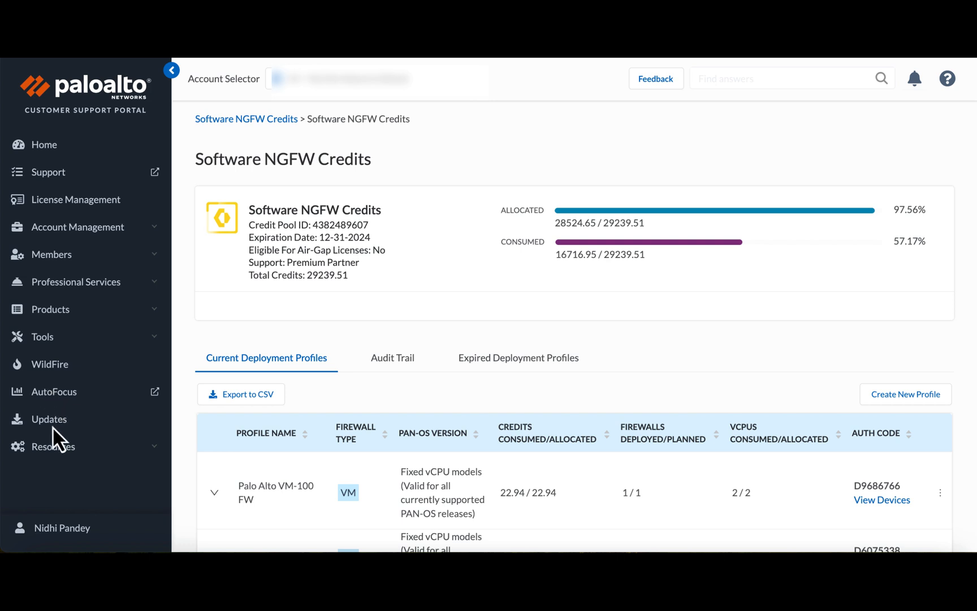
Step: Go to the Software Updates downloads area of the support portal
click(49, 419)
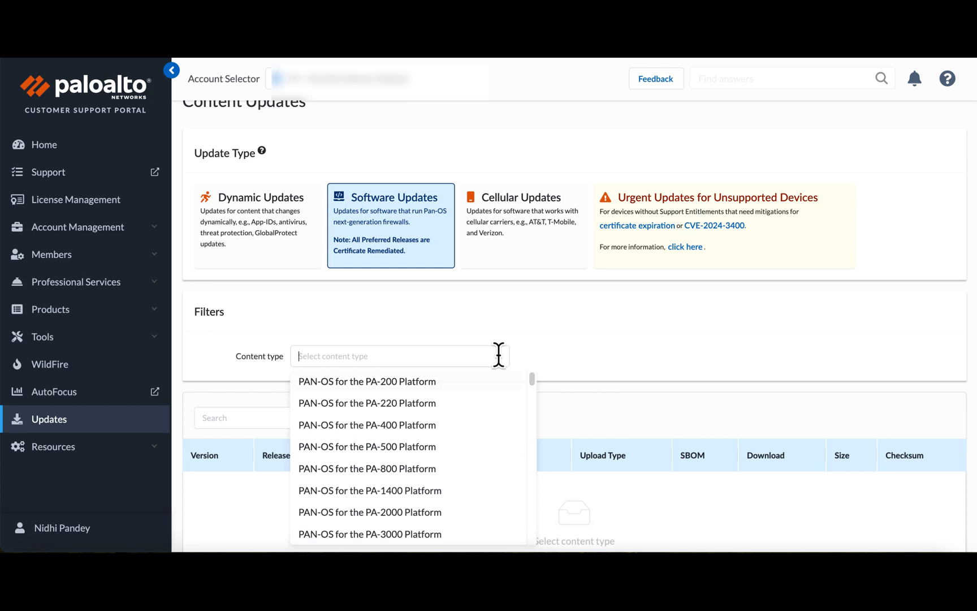
Step: Filter downloads to PAN-OS for VM-Series Base Images and browse the ESX release files
click(386, 355)
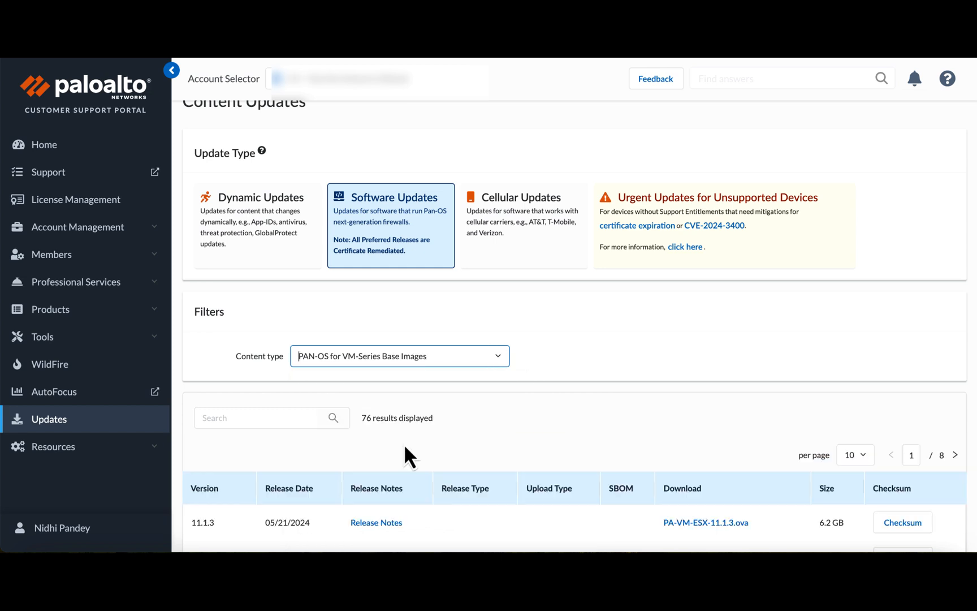
scroll(down, 3)
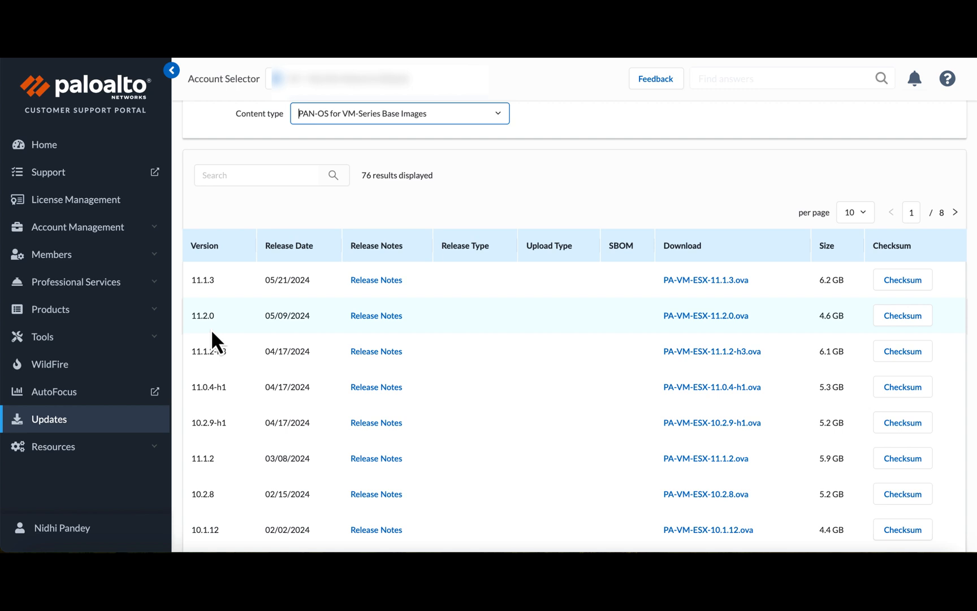
mouse_move(321, 337)
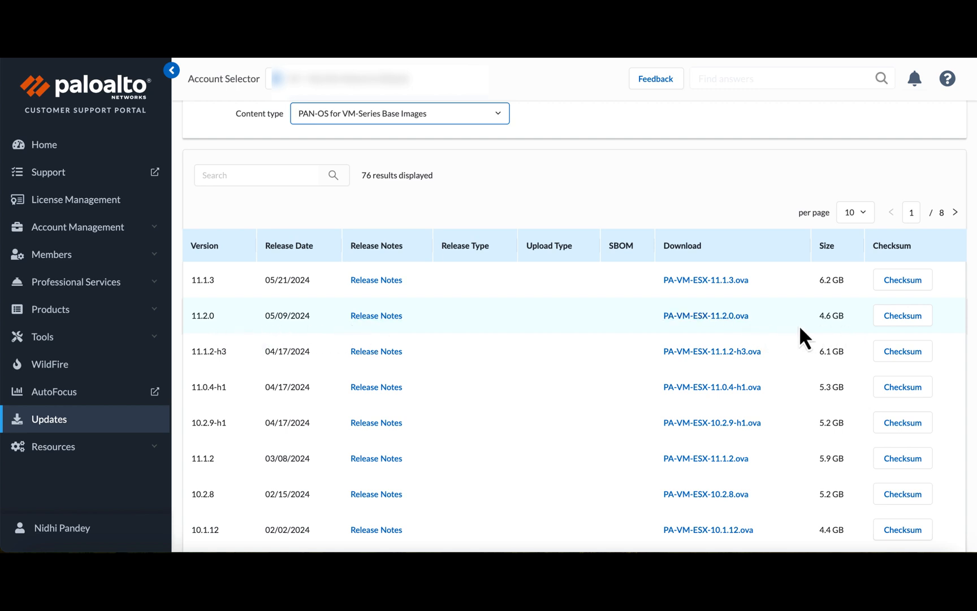
mouse_move(706, 316)
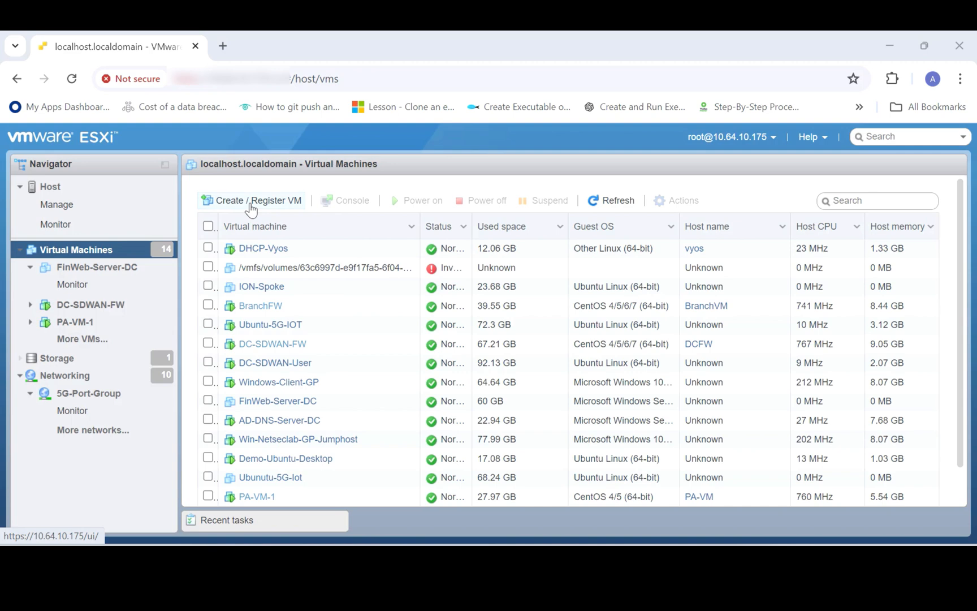
Step: Begin a new VM deployment from an OVF or OVA file
click(252, 200)
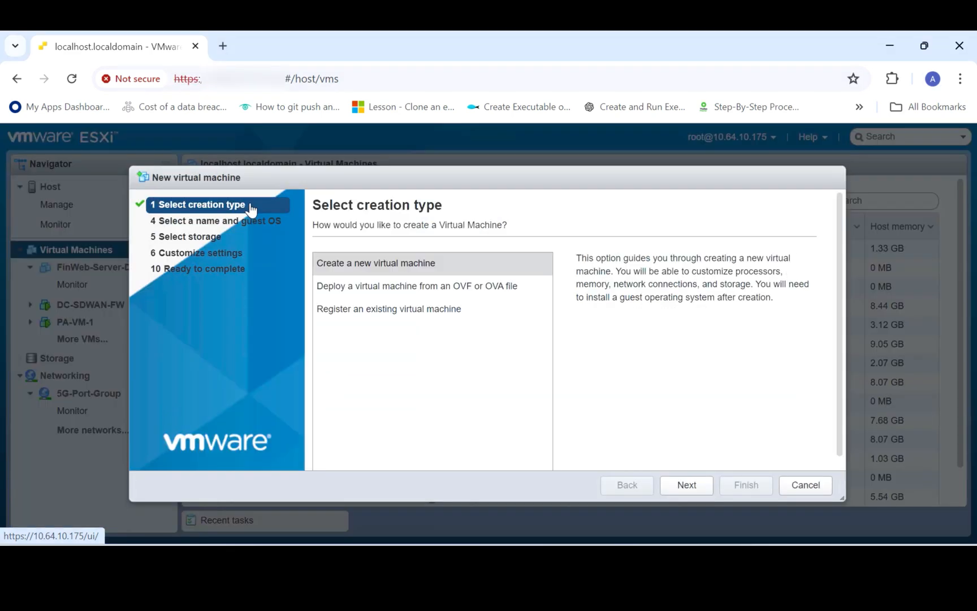
click(416, 286)
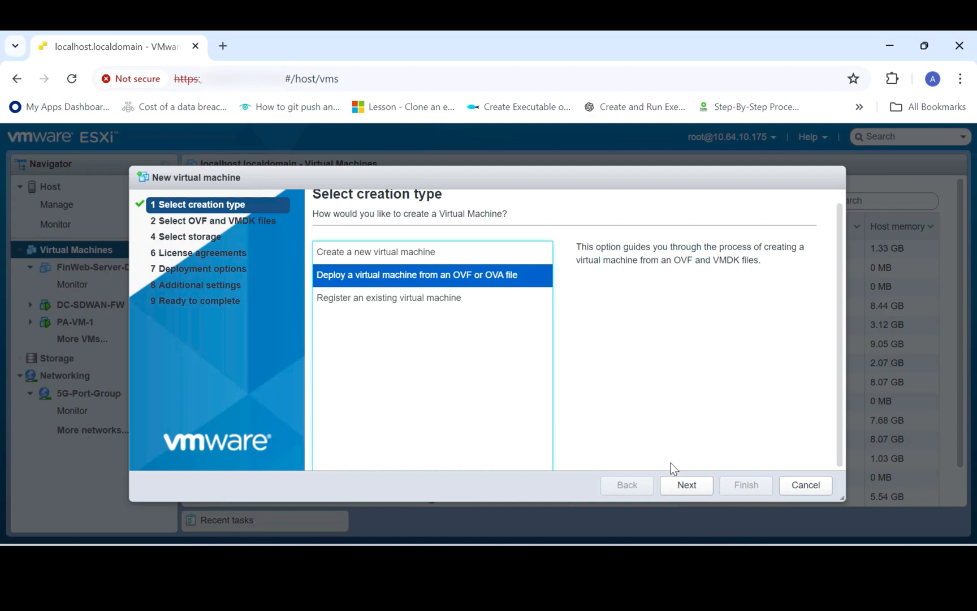
click(686, 484)
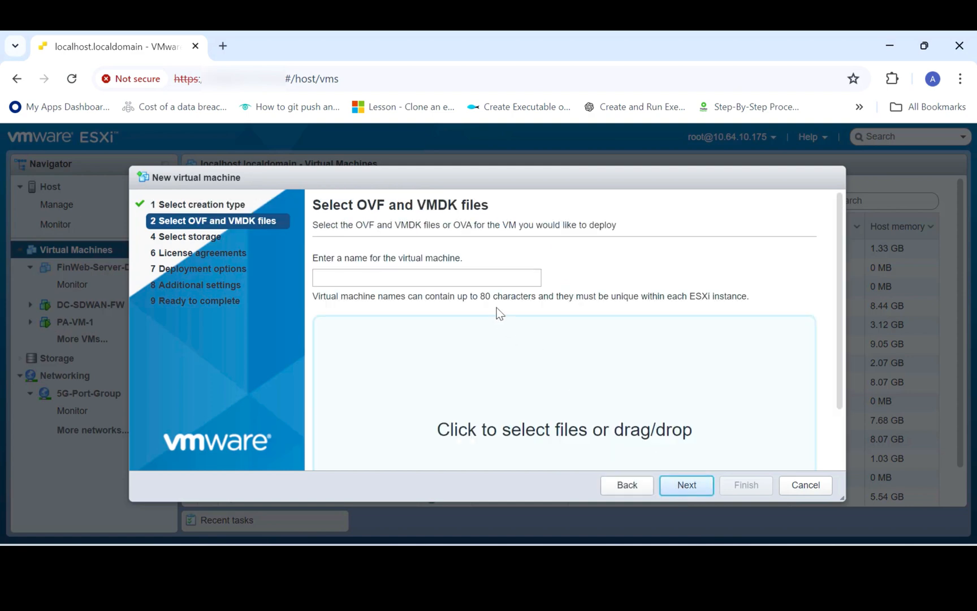
Step: Name the VM PA-VM, load PA-VM-ESX-11.2.0.ova and continue to storage selection
click(563, 429)
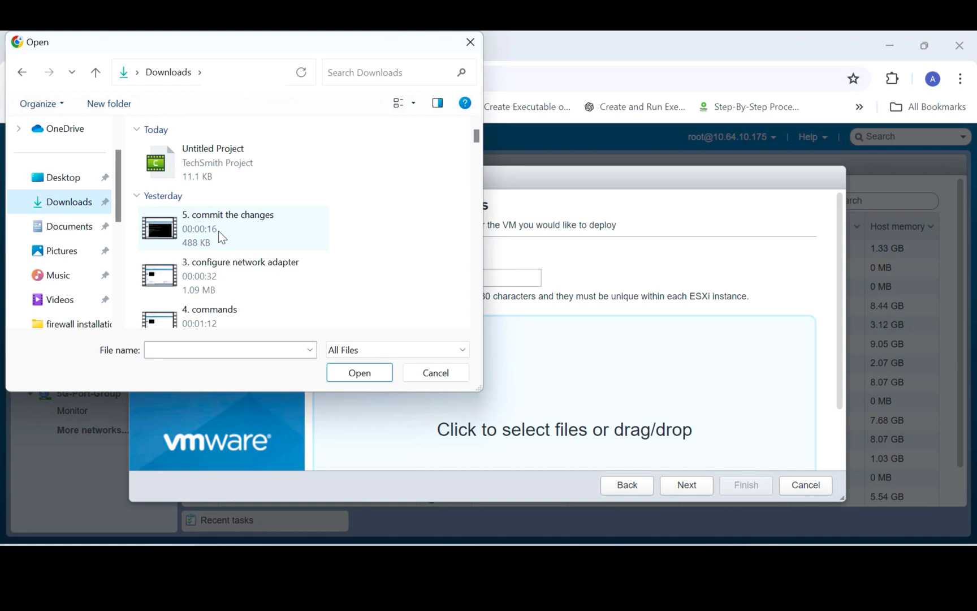
click(227, 303)
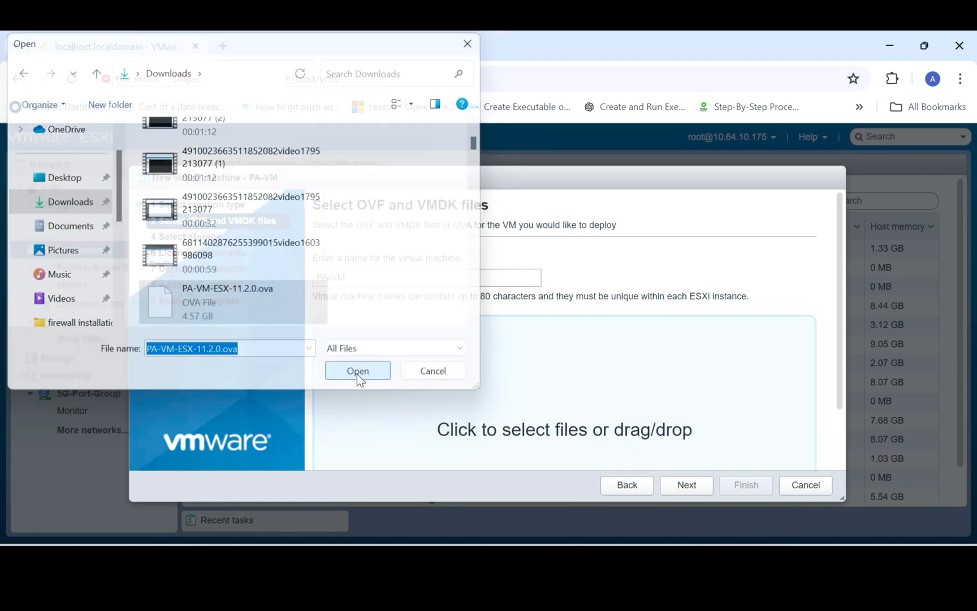
click(357, 371)
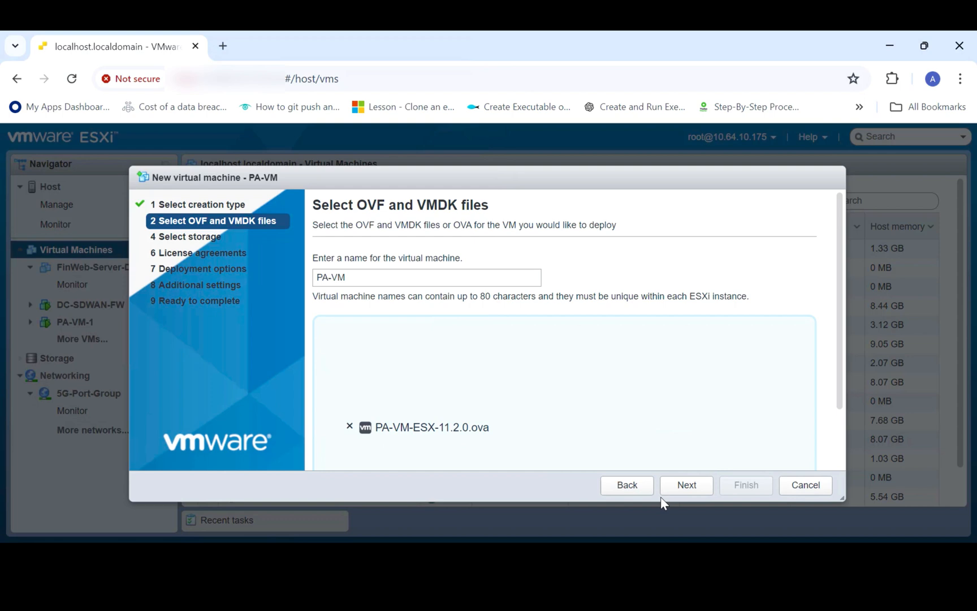
click(686, 485)
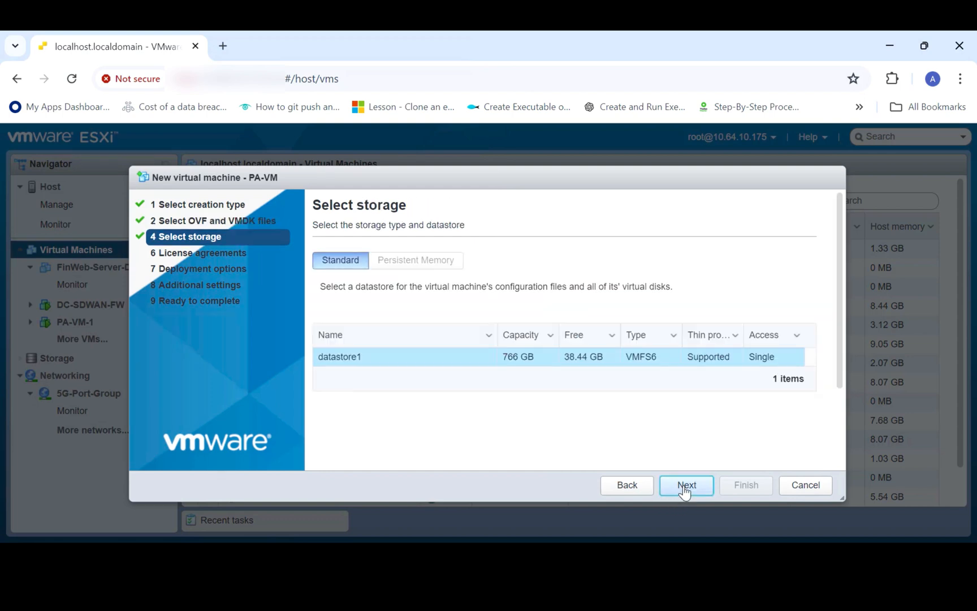
Step: Keep datastore1 with thin provisioning, map the network to VM Network and finish deploying PA-VM
click(686, 484)
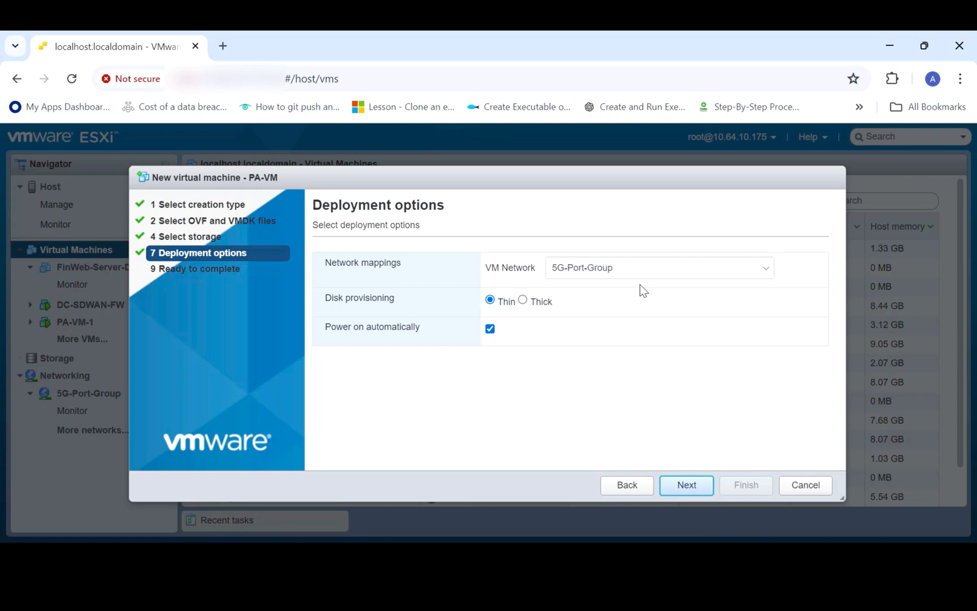
click(659, 267)
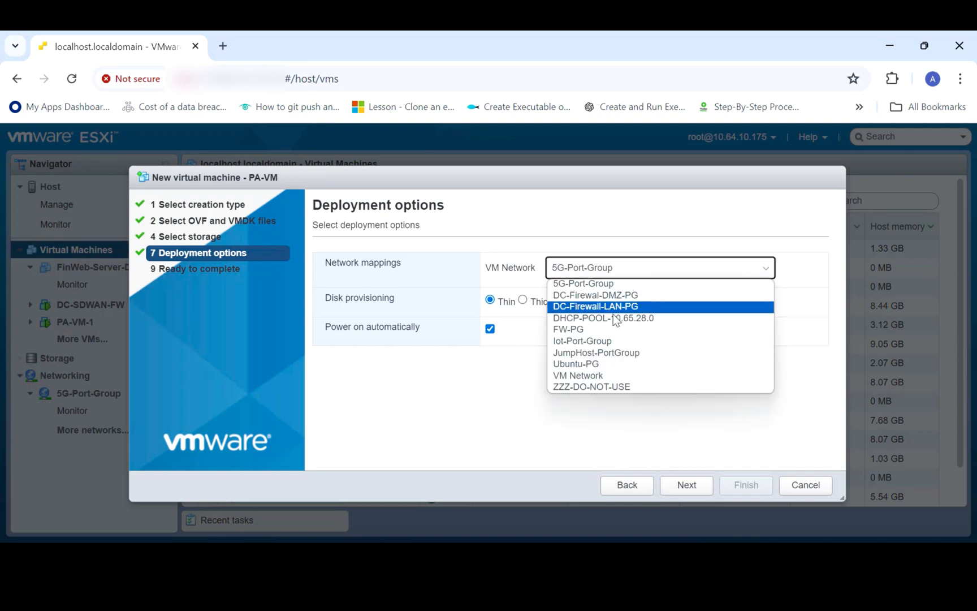
click(577, 374)
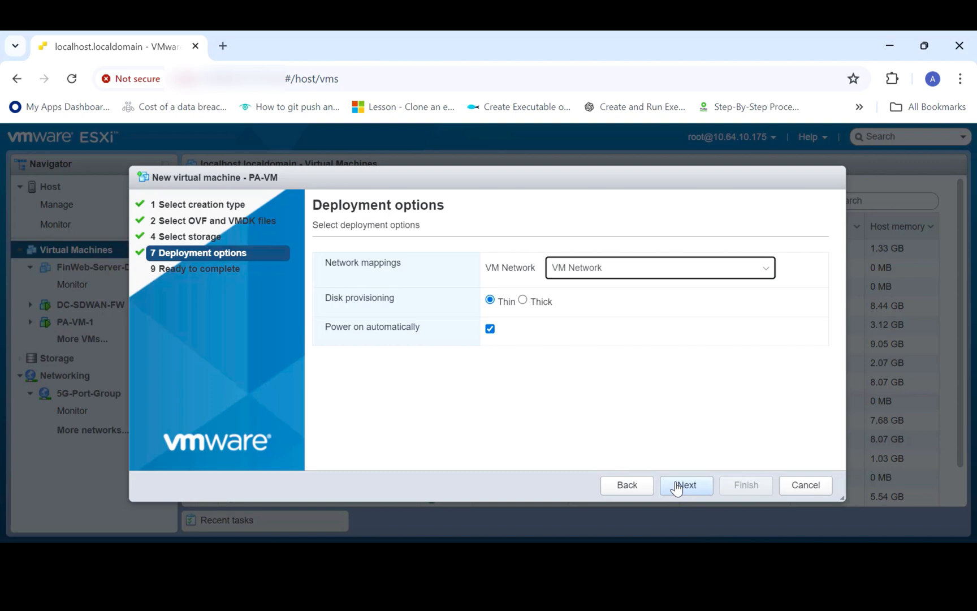
click(685, 484)
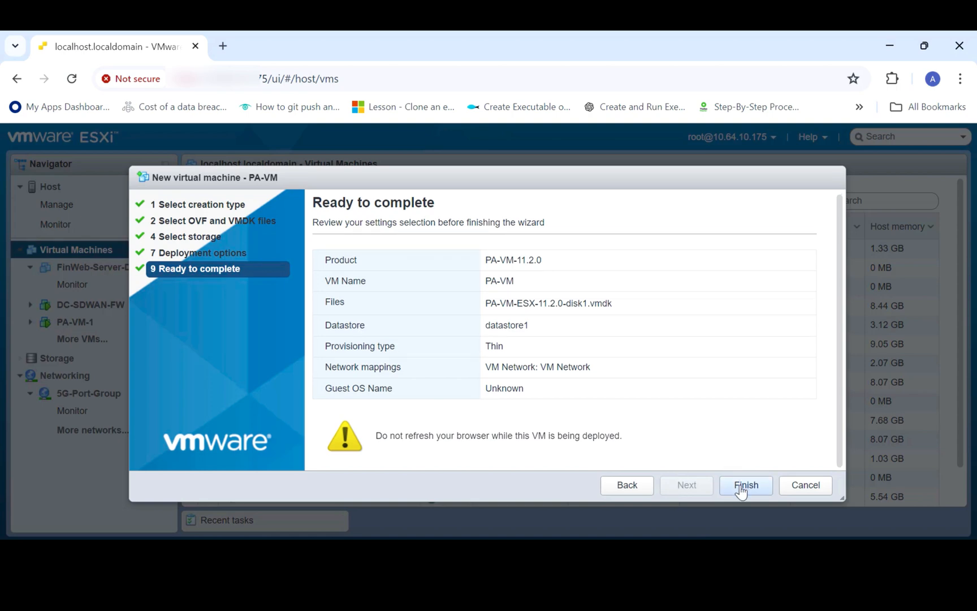
click(745, 485)
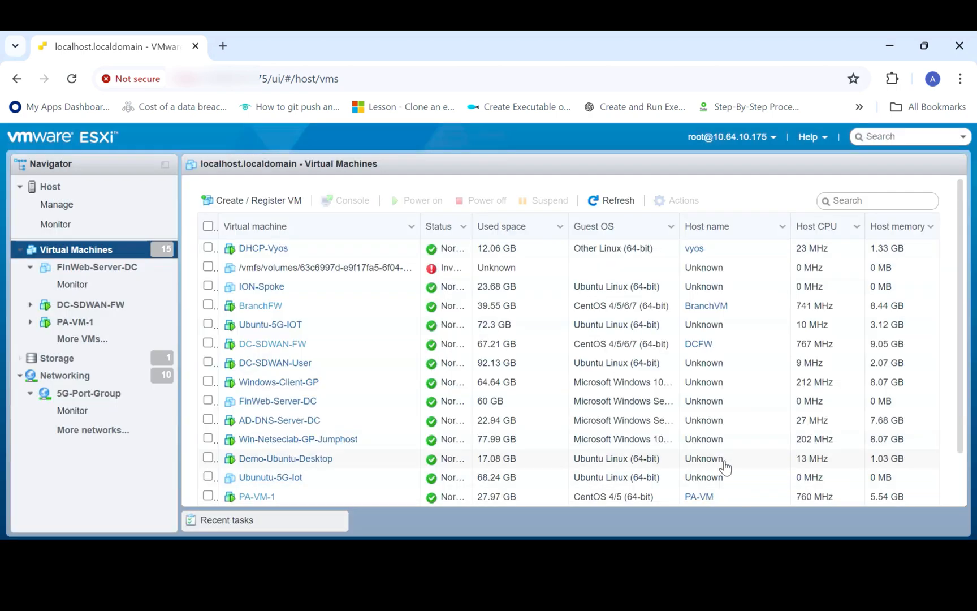
mouse_move(734, 484)
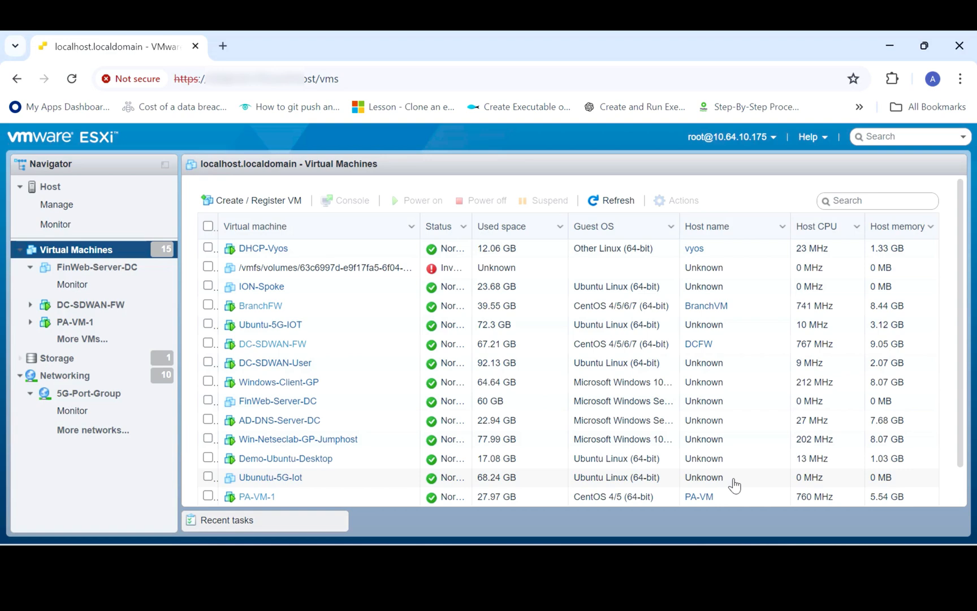
Step: Go into the new PA-VM's details and bring up its hardware settings for editing
scroll(down, 3)
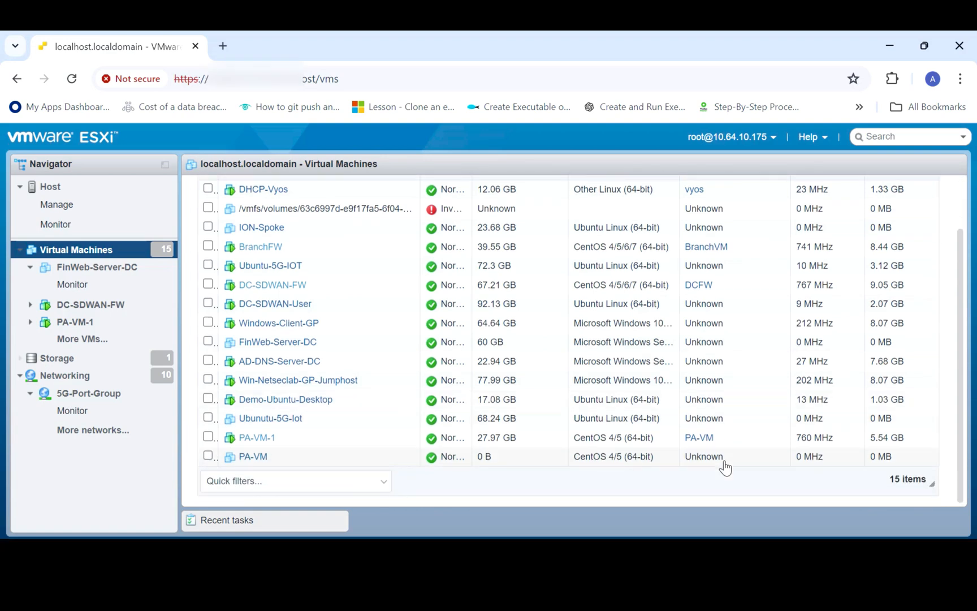
click(253, 456)
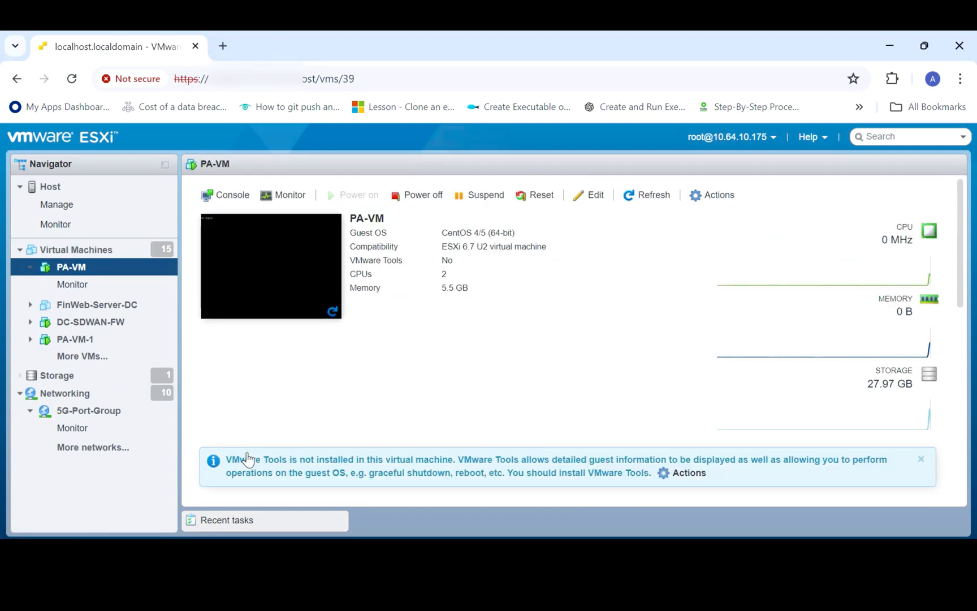
mouse_move(616, 295)
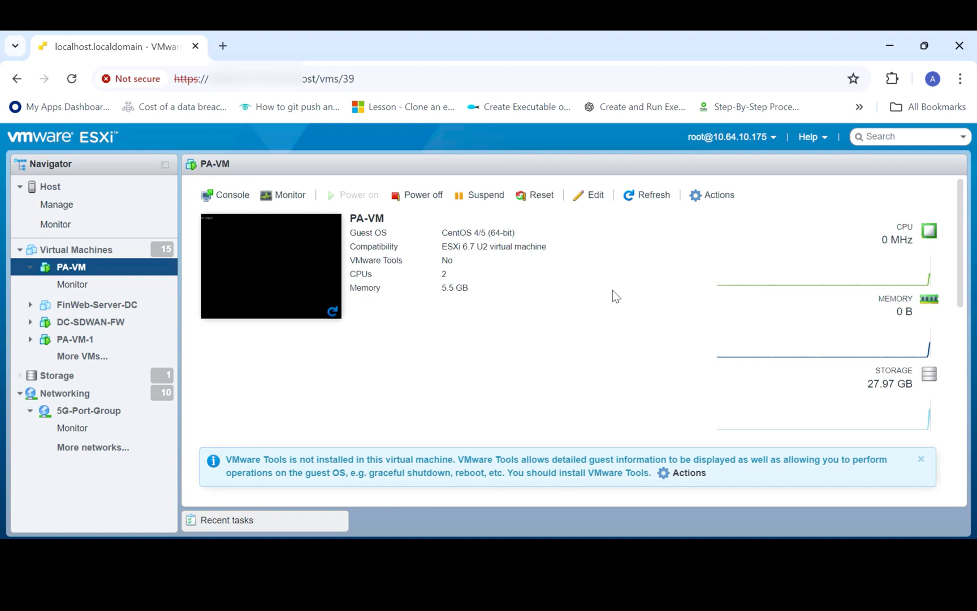
click(587, 194)
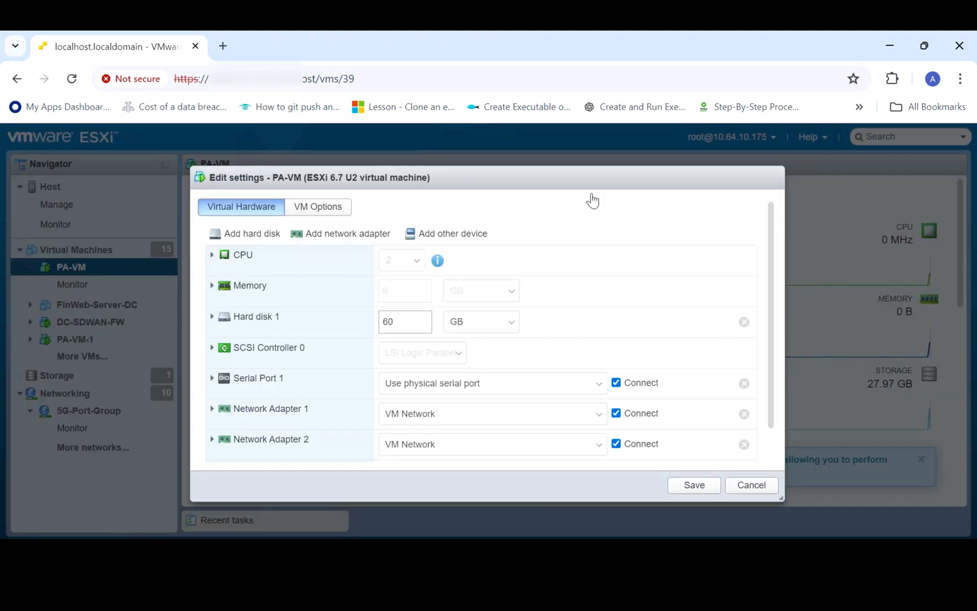
scroll(down, 3)
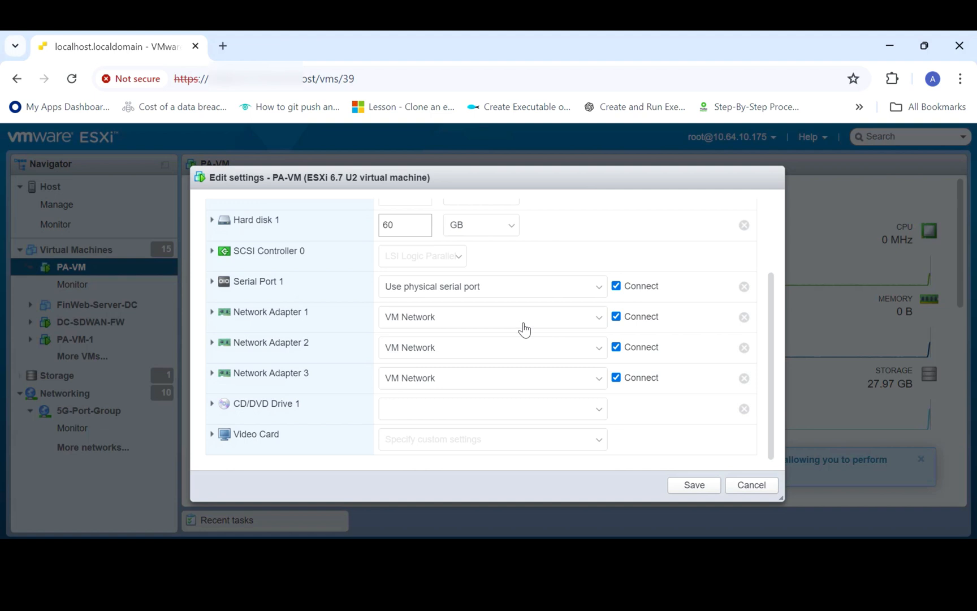
Step: Connect adapter 2 to DHCP-POOL-10.65.28.0 and adapter 3 to DC-Firewall-LAN-PG, then save
click(491, 347)
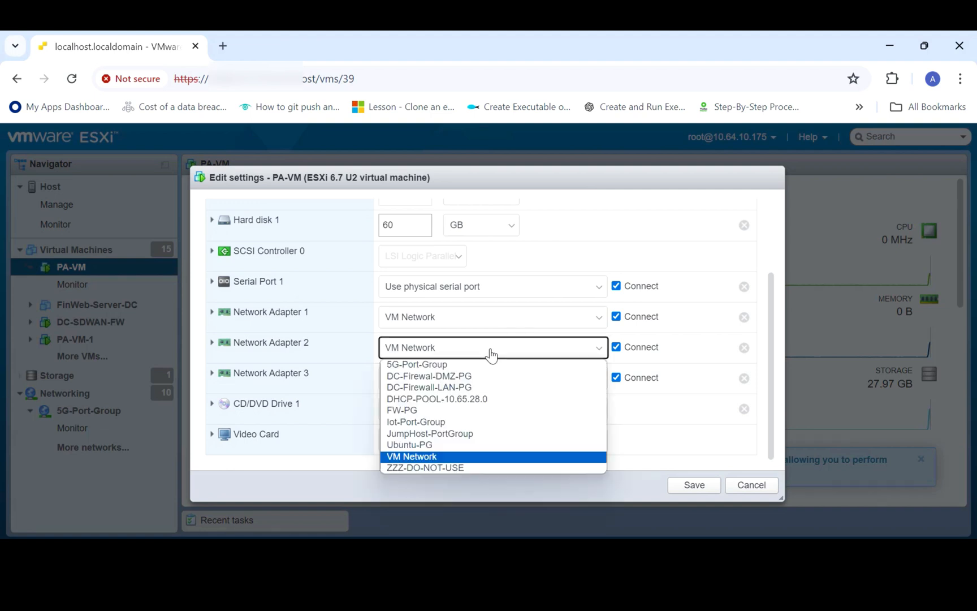
mouse_move(428, 387)
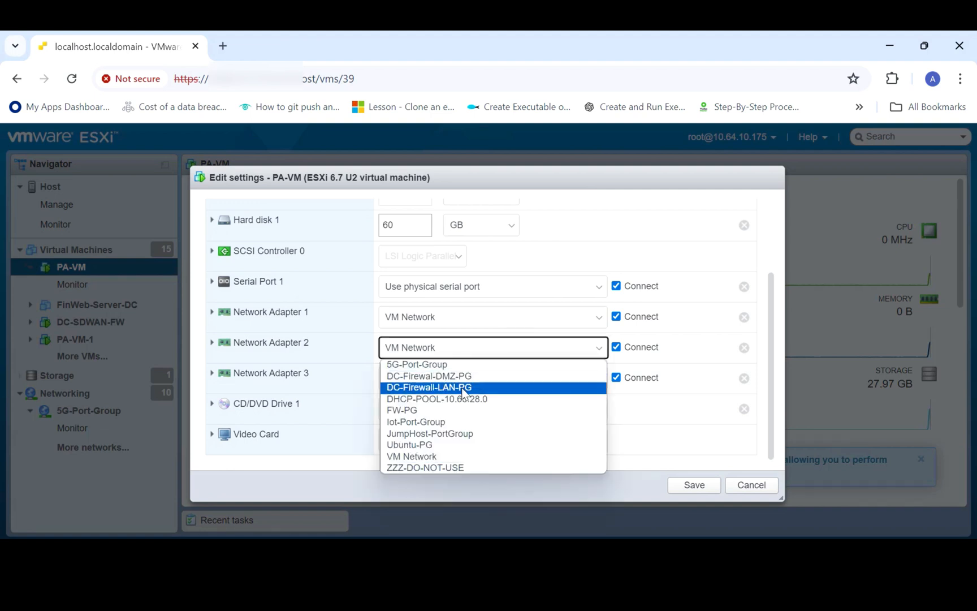
click(437, 398)
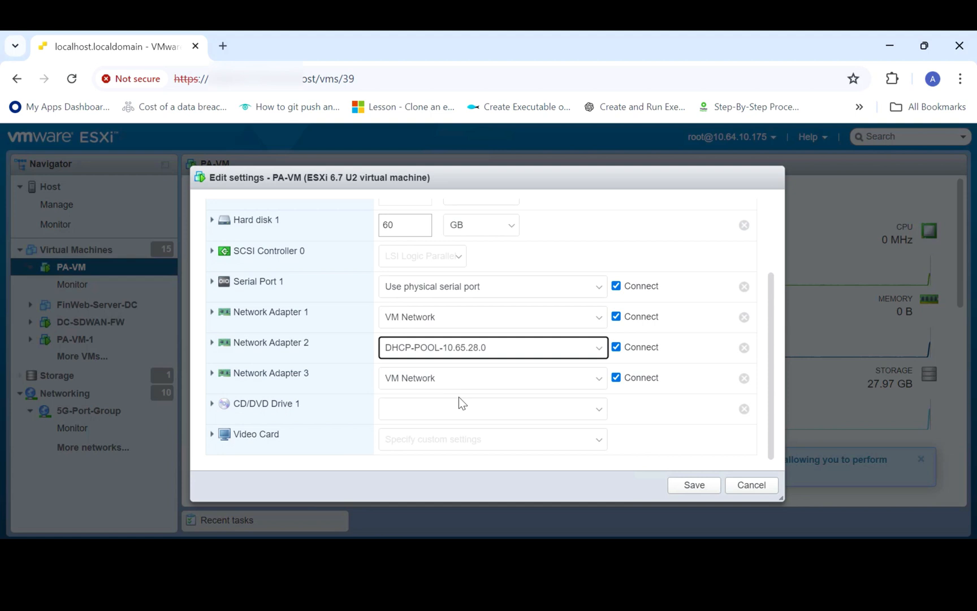
click(492, 378)
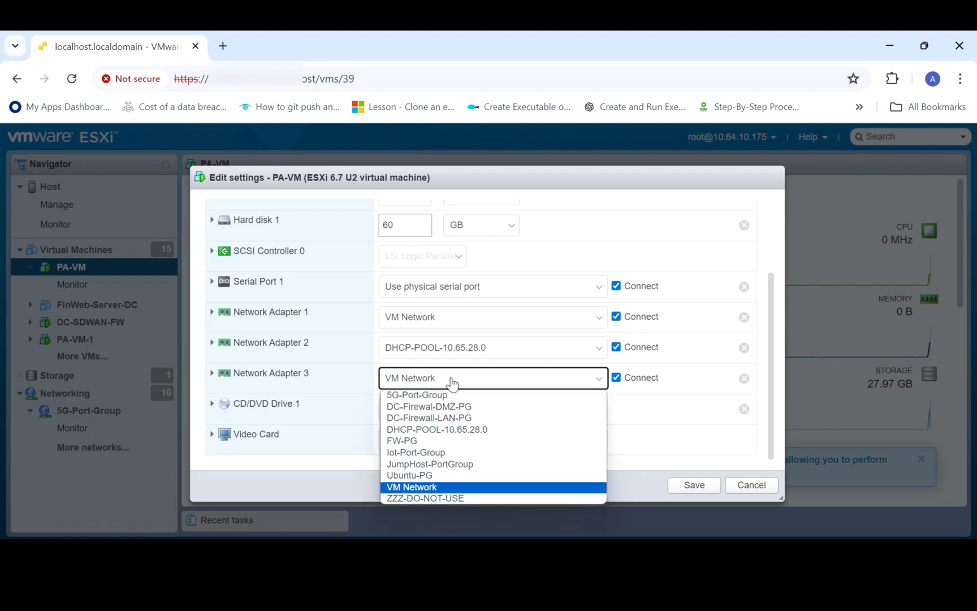
click(411, 487)
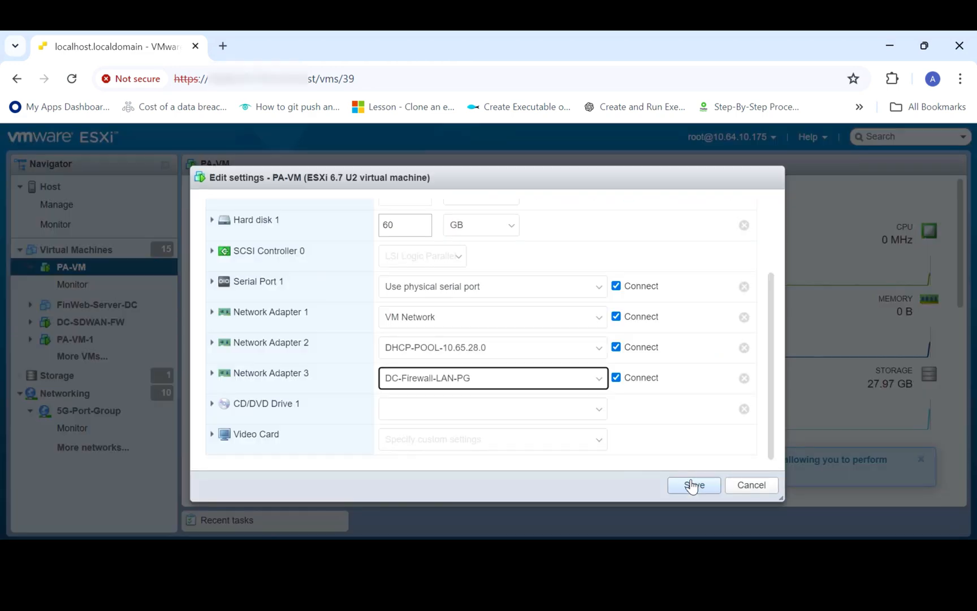
click(694, 484)
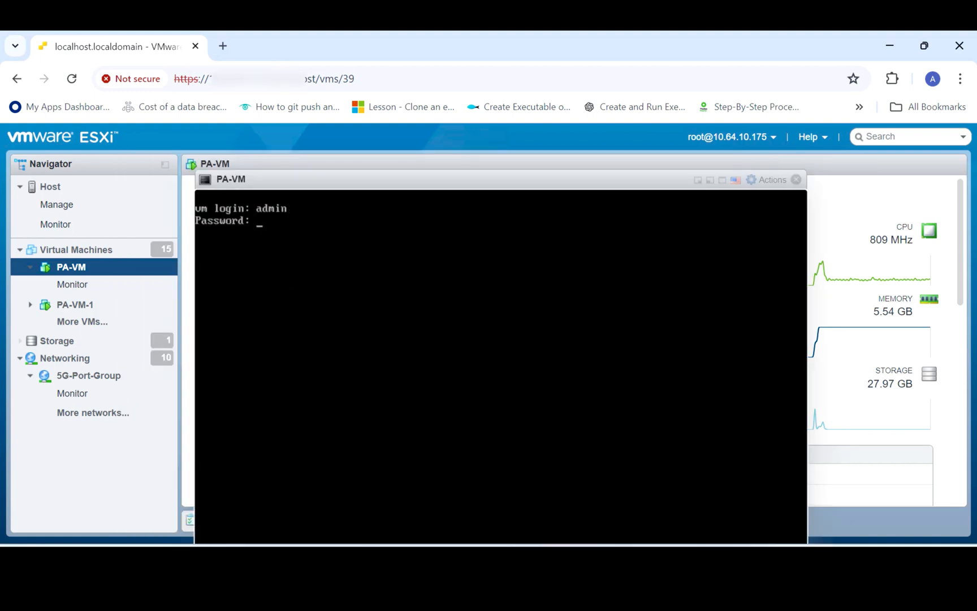
Step: Log in to the PA-VM console as admin and confirm a new admin password
key(Enter)
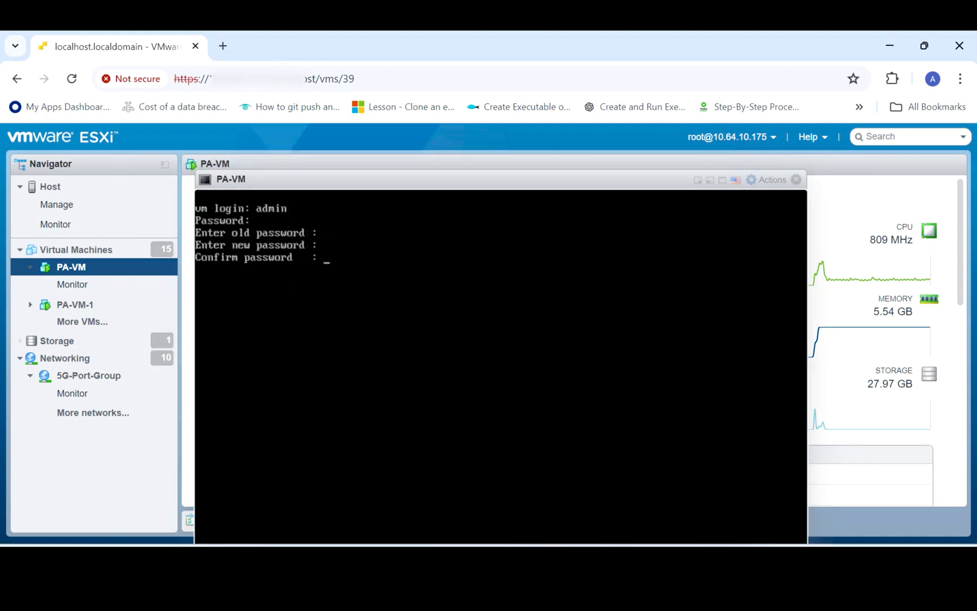
key(enter)
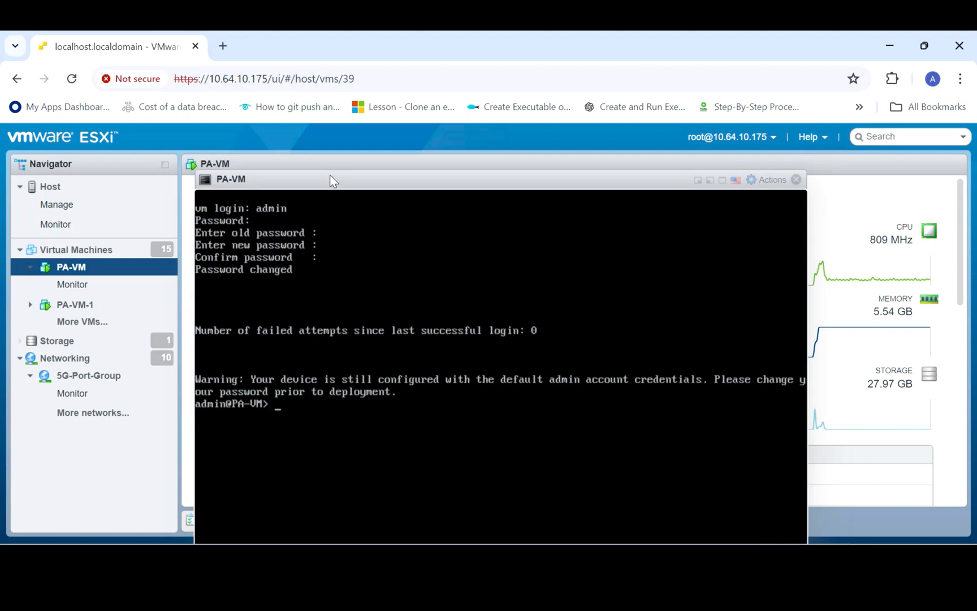
Step: In configure mode, run set mgt-config users admin password and commit the change
text(configure)
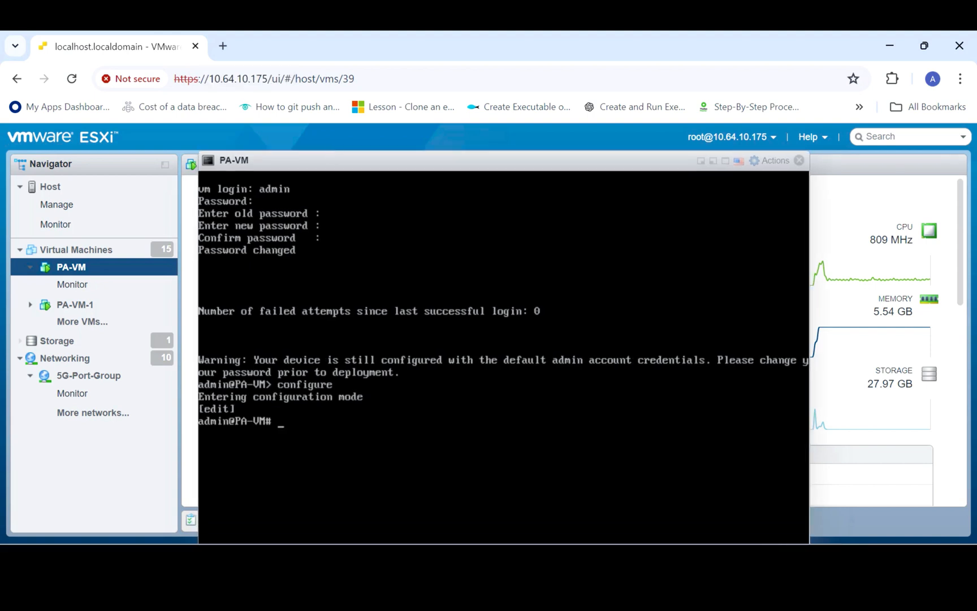
text(set mgt-config users admin password)
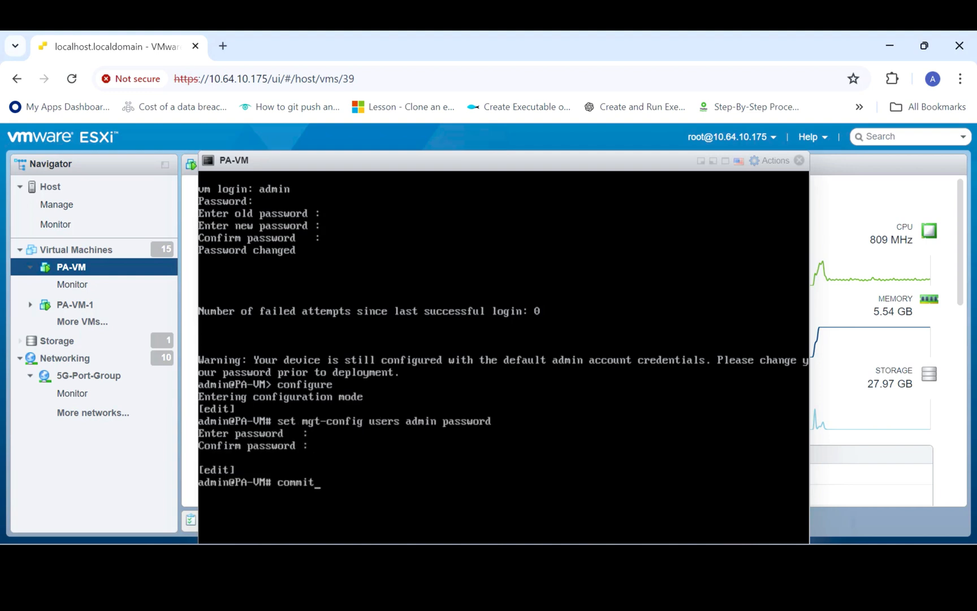
key(enter)
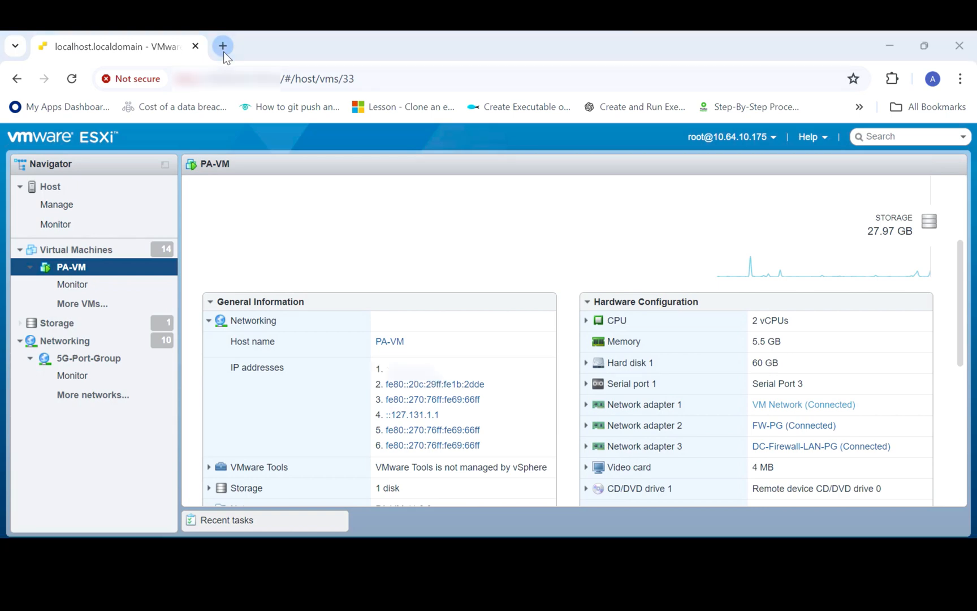
Step: Start a new browser tab after reviewing PA-VM's IP addresses and adapters
click(222, 45)
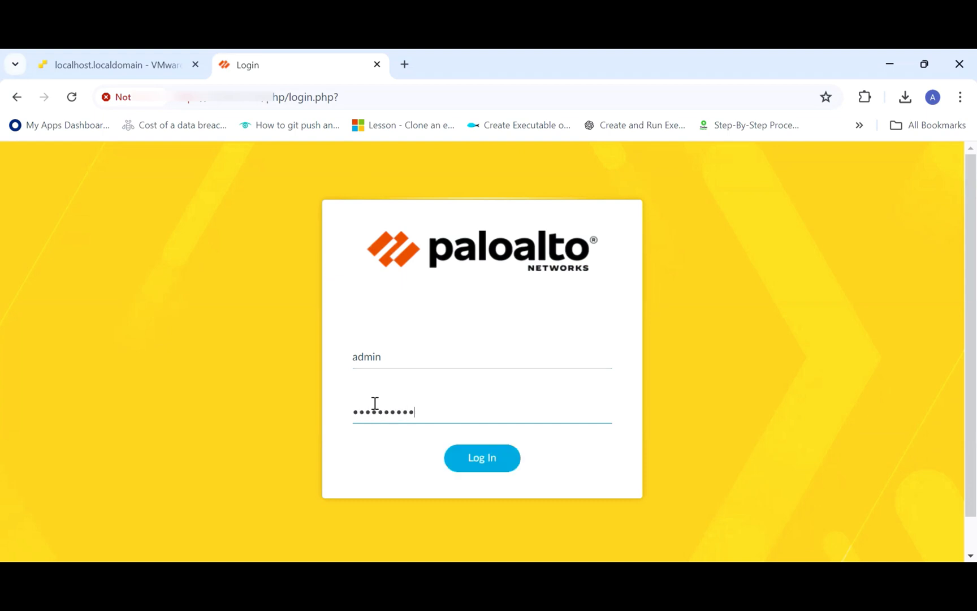
Step: Sign in to the firewall web UI as admin and dismiss the end-of-life notice
click(481, 457)
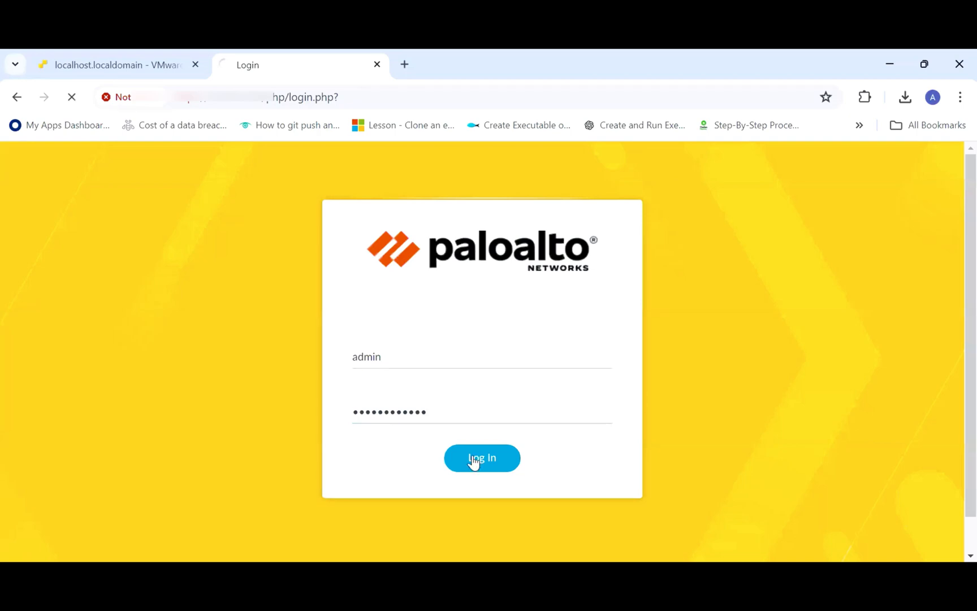
click(481, 458)
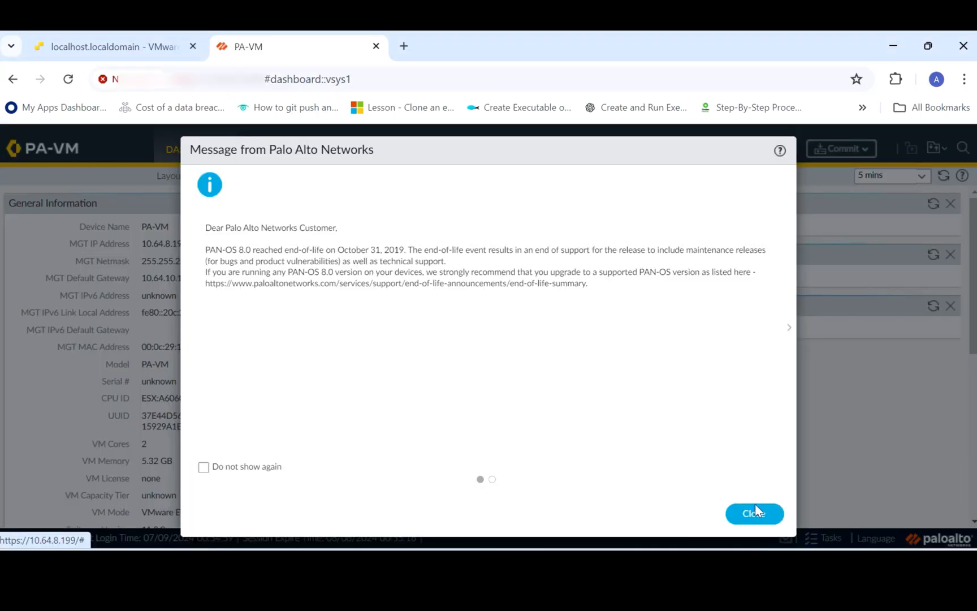
click(753, 513)
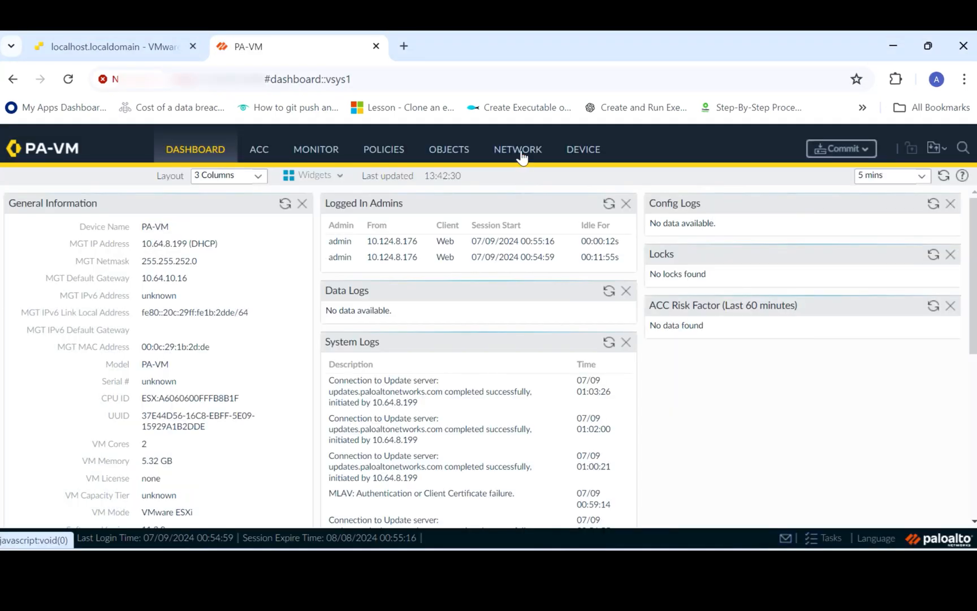
Step: Review the network interfaces, then the security policy rules
click(517, 149)
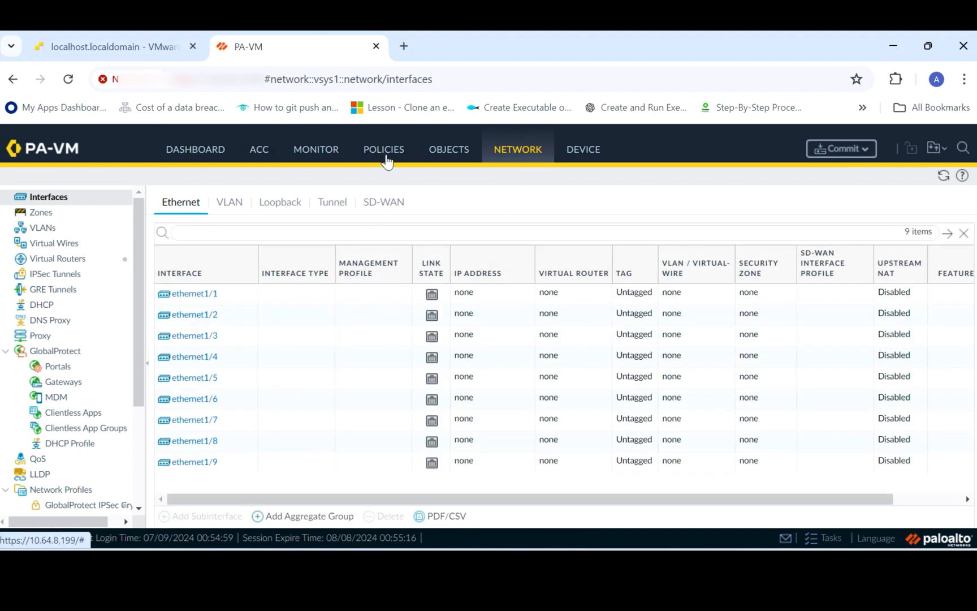
click(384, 149)
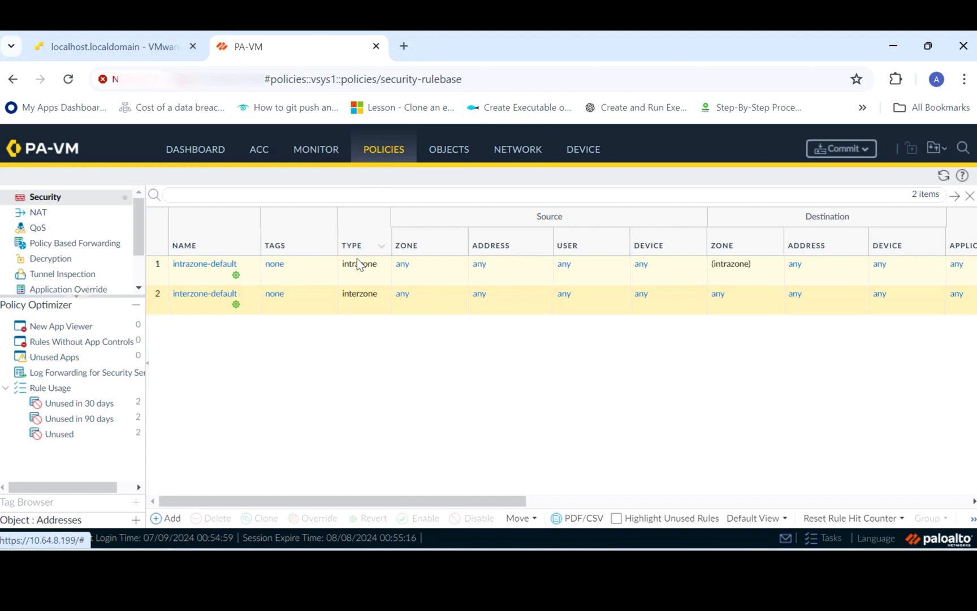
mouse_move(381, 363)
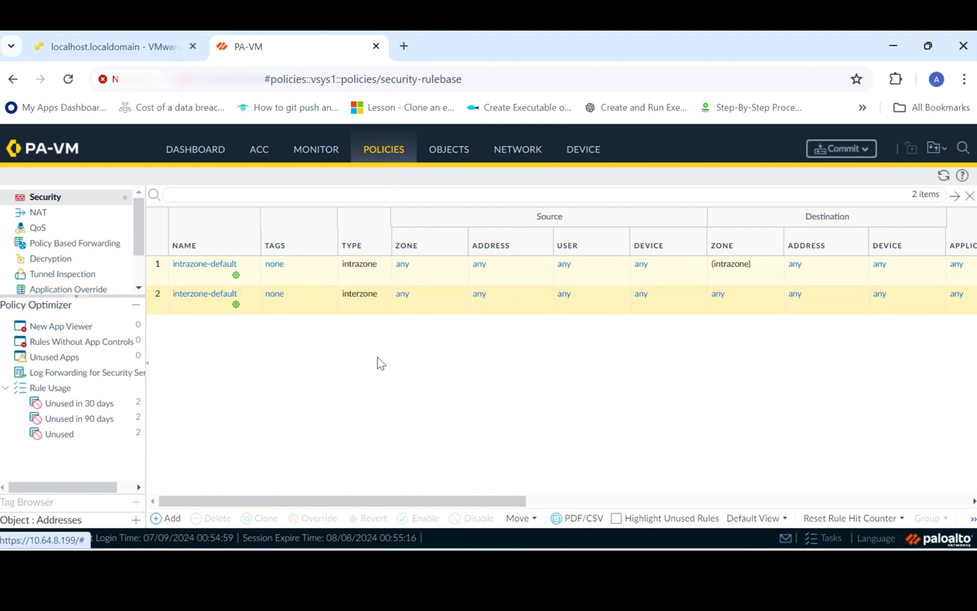
mouse_move(568, 167)
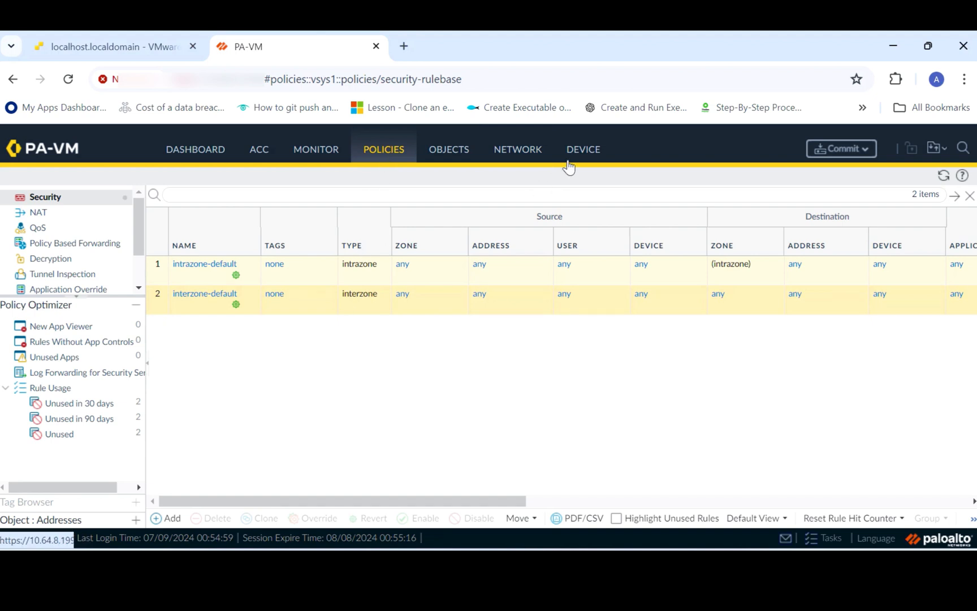
Step: Under Device Licenses, activate a feature by entering the authorization code and submitting it
click(583, 149)
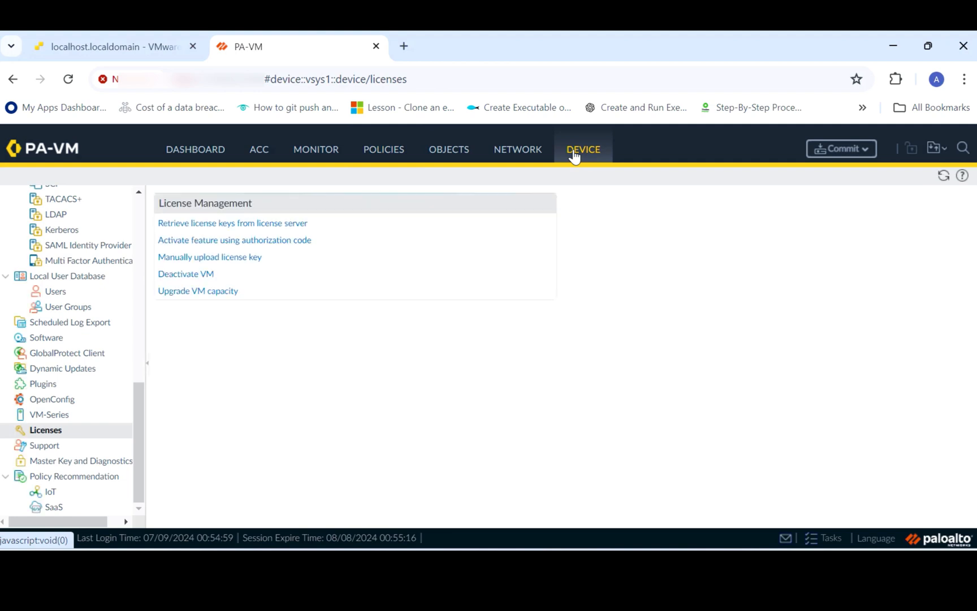
mouse_move(293, 248)
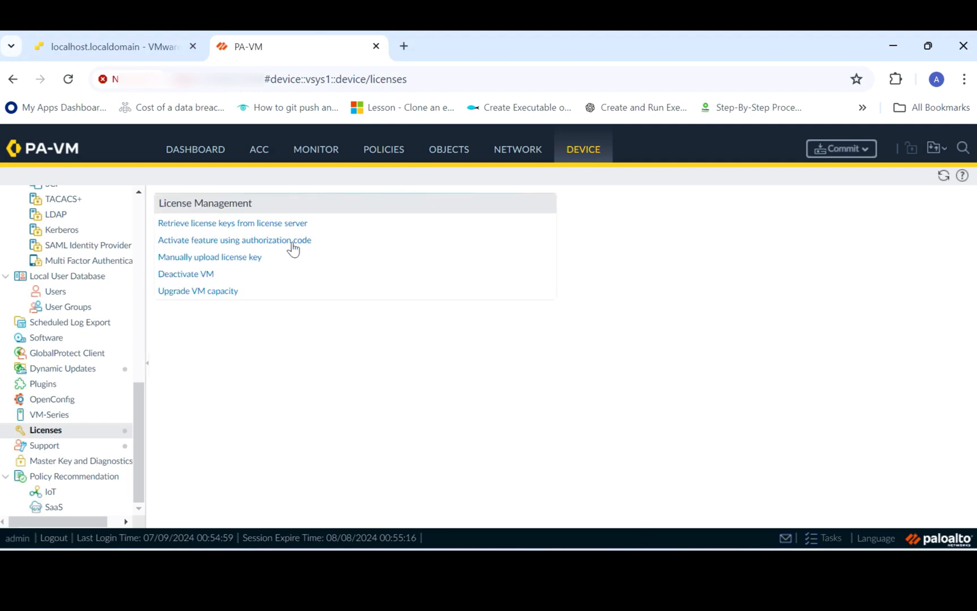
click(234, 240)
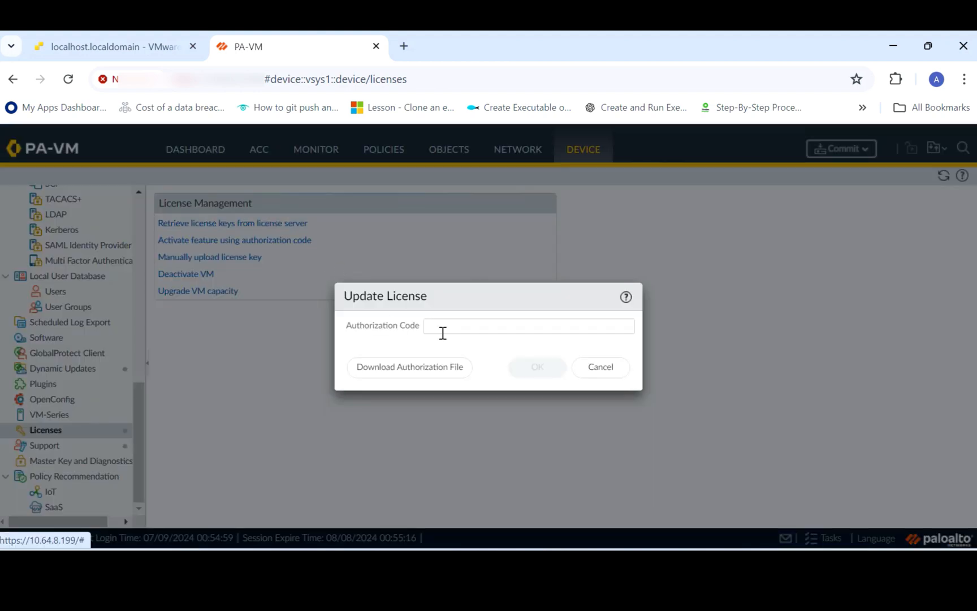
text(D)
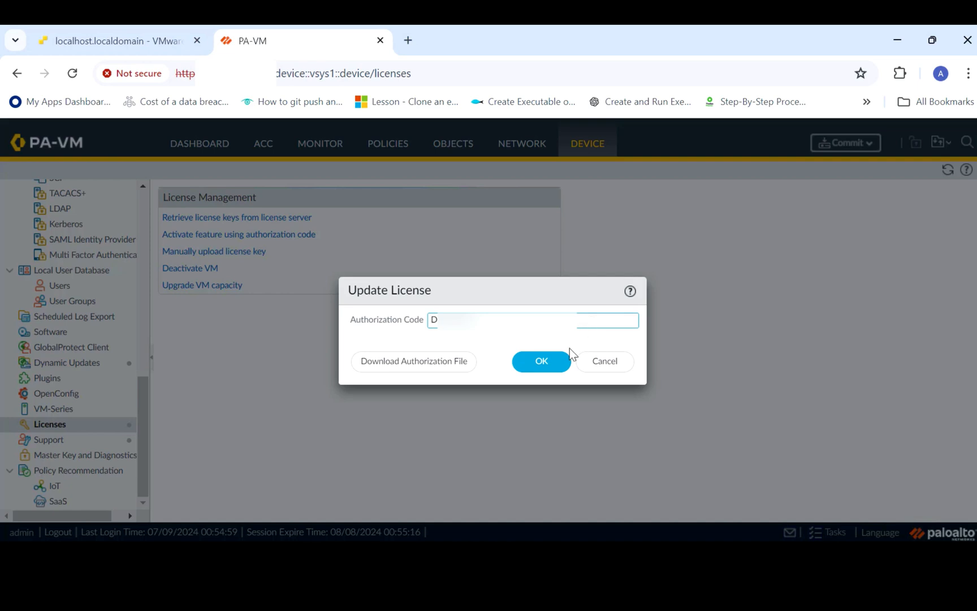
mouse_move(541, 361)
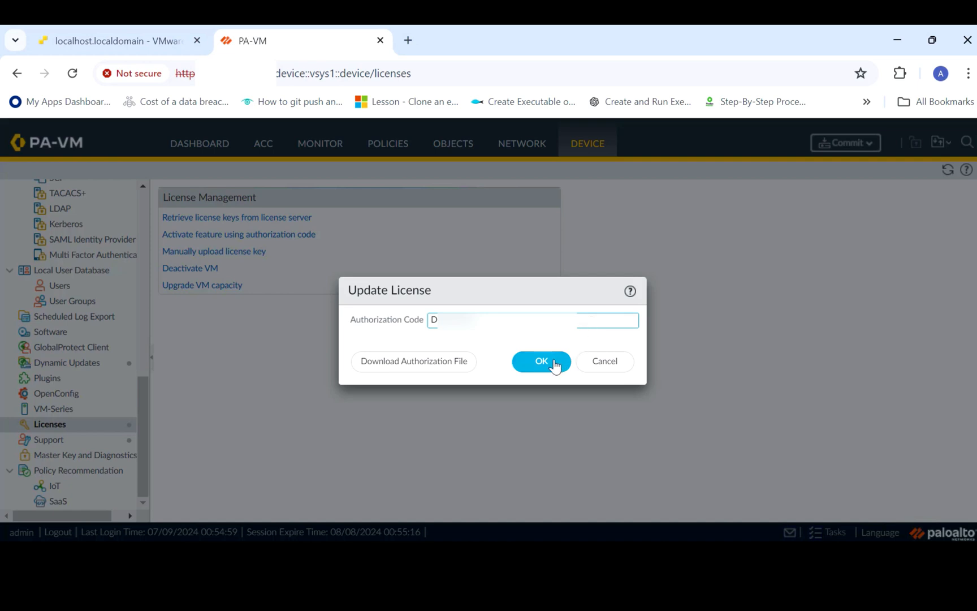
click(541, 360)
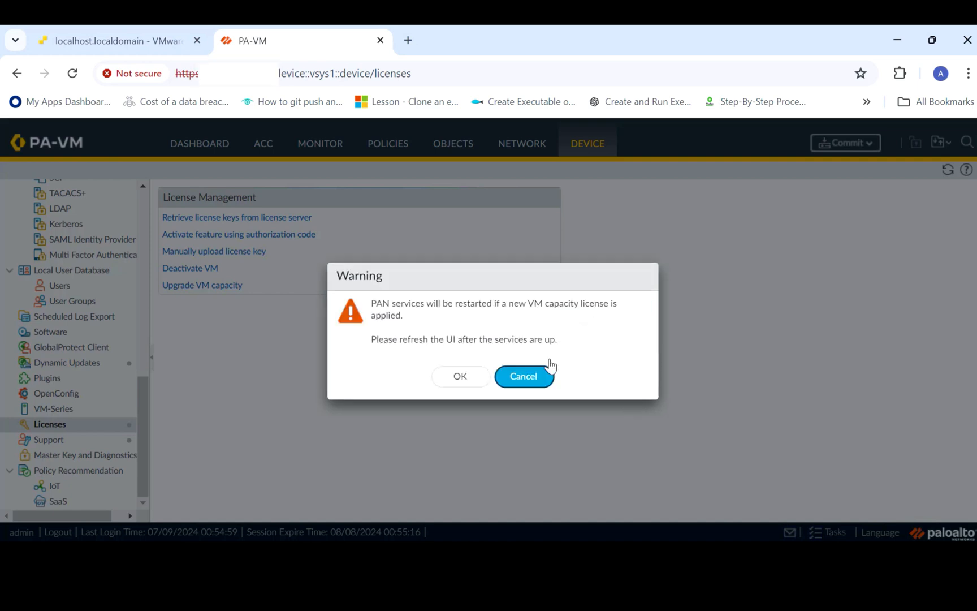